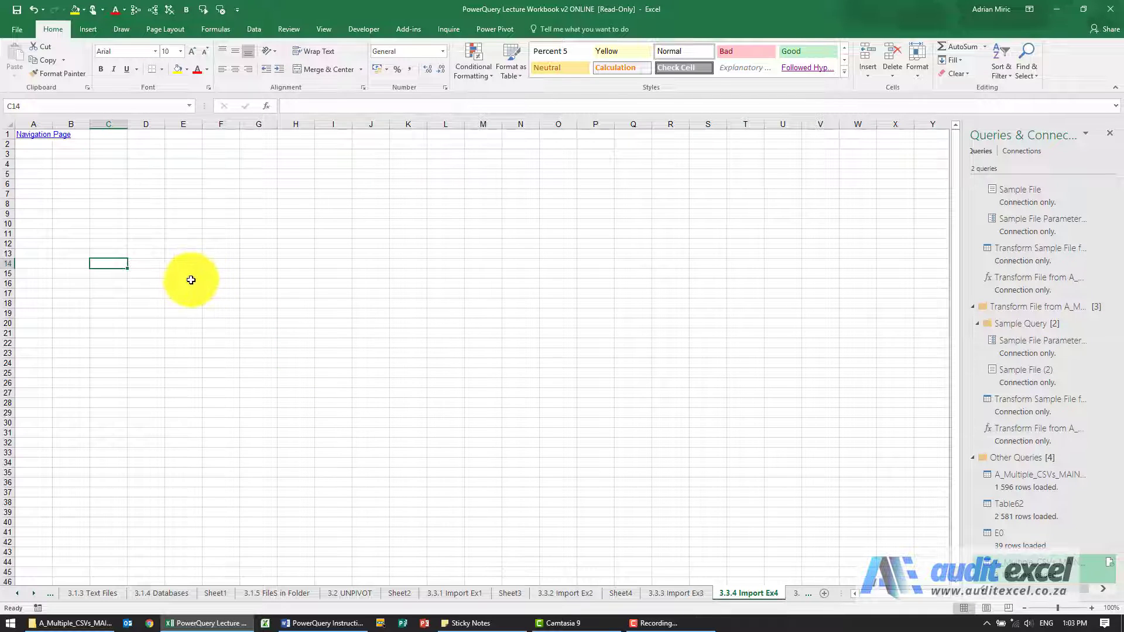
# Start a Text/CSV import from the Data tab's Get Data menu
pyautogui.click(254, 29)
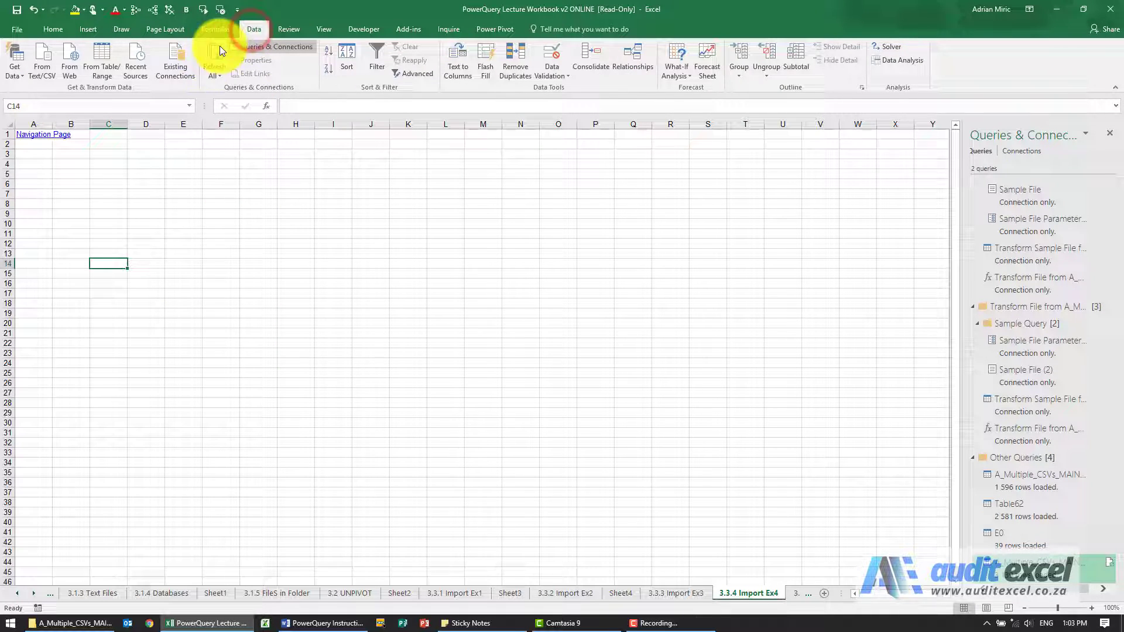
pyautogui.click(13, 54)
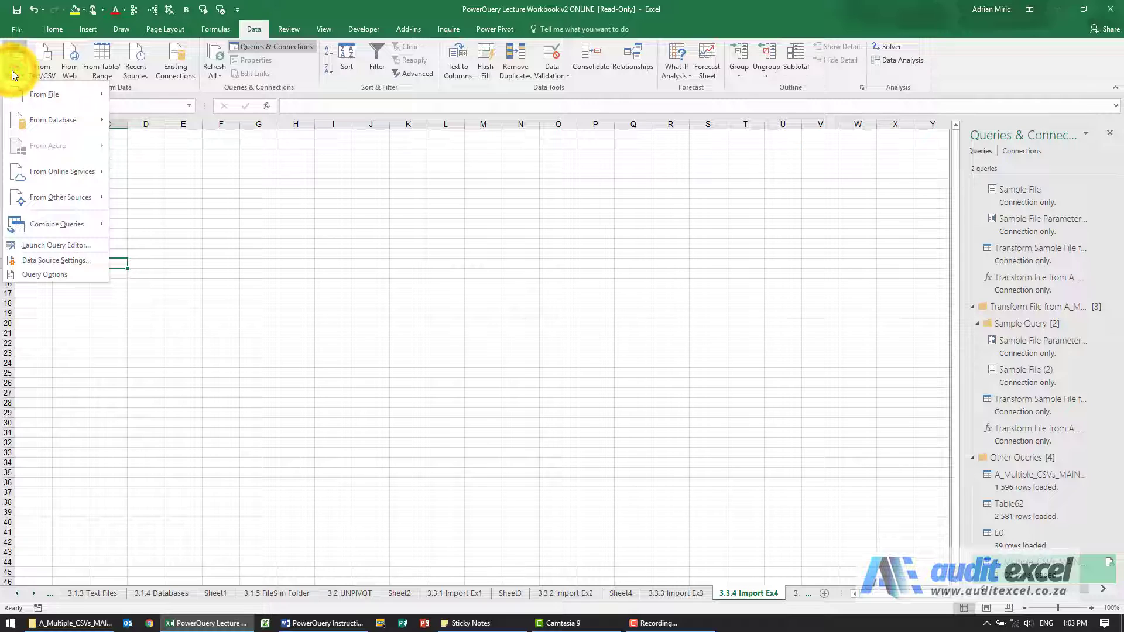
pyautogui.click(44, 95)
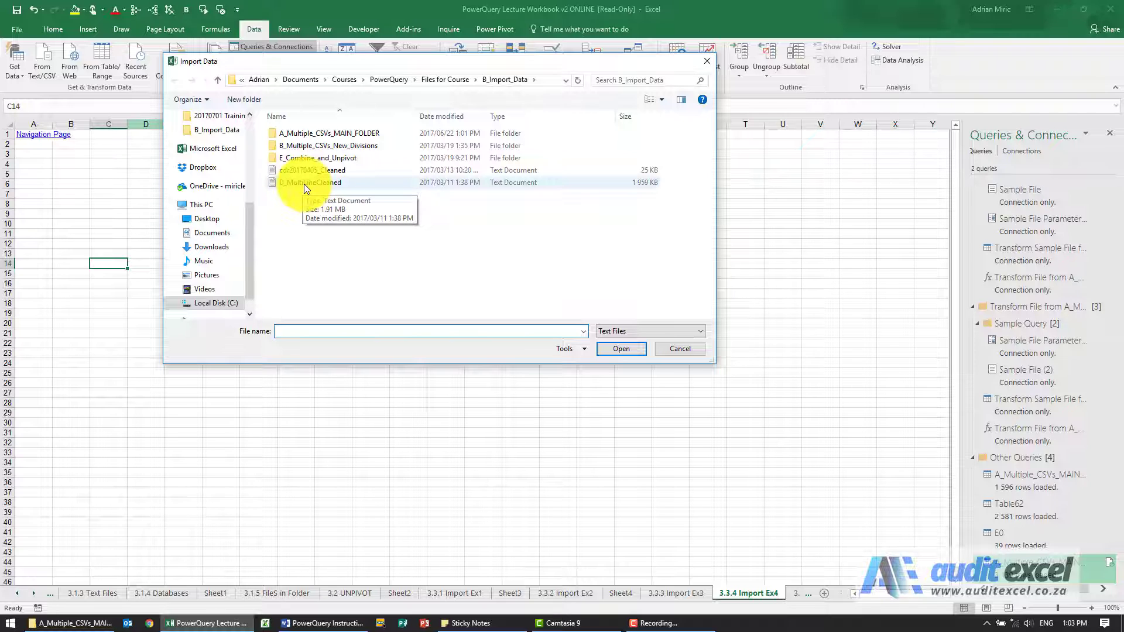
# Import D_MultiLineCleaned.txt from the B_Import_Data folder into the preview
pyautogui.click(310, 183)
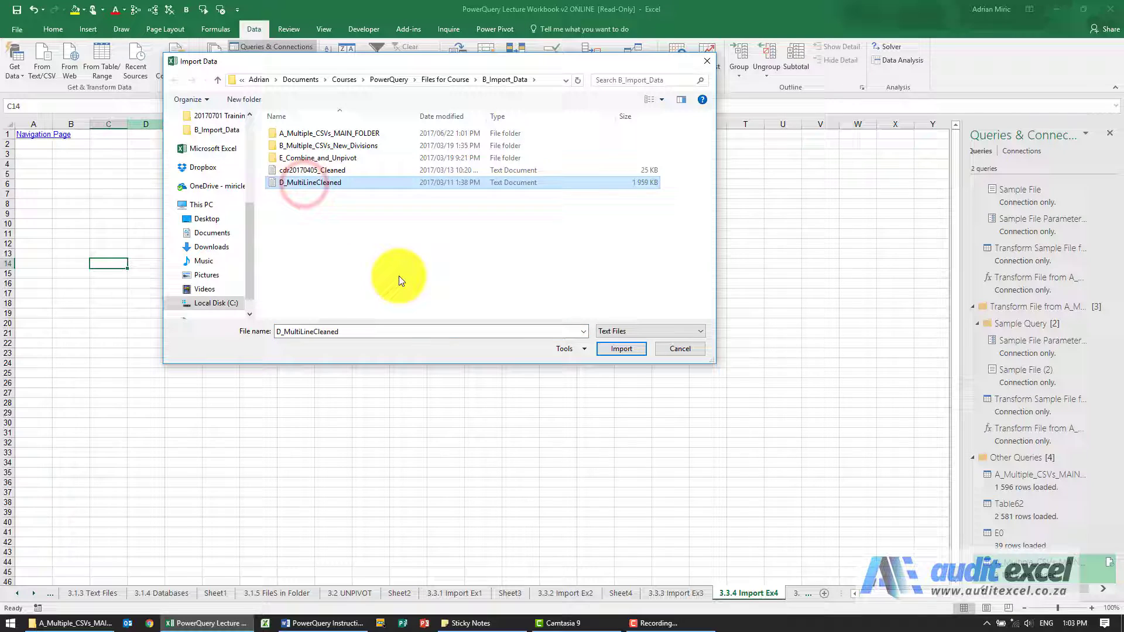
pyautogui.click(622, 349)
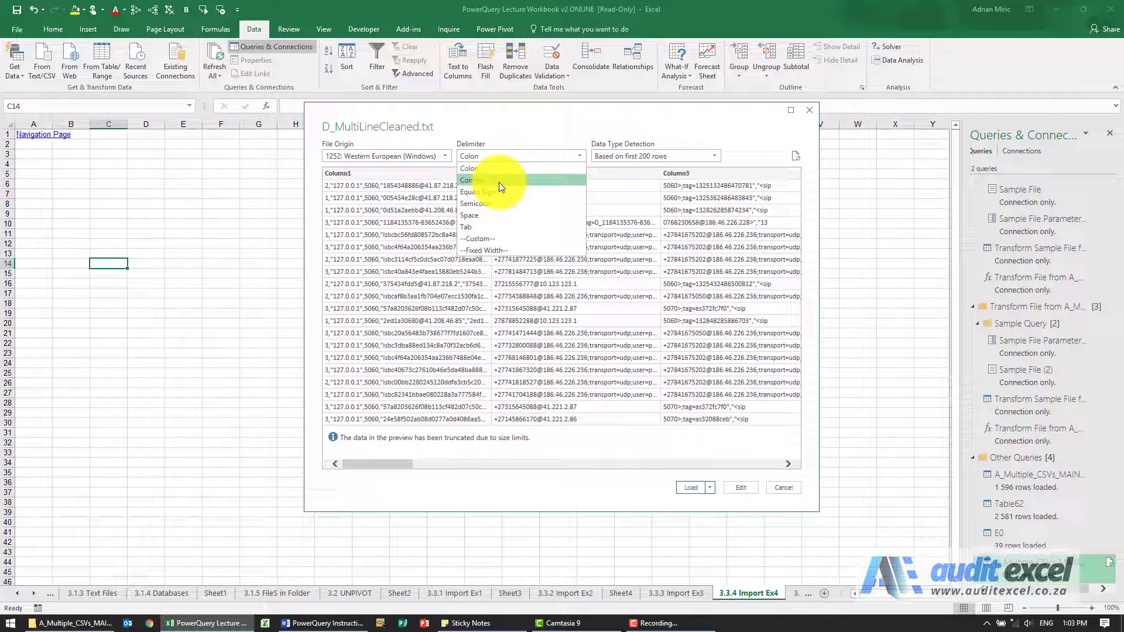
# Set the delimiter to Comma so the rows split on commas
pyautogui.click(469, 179)
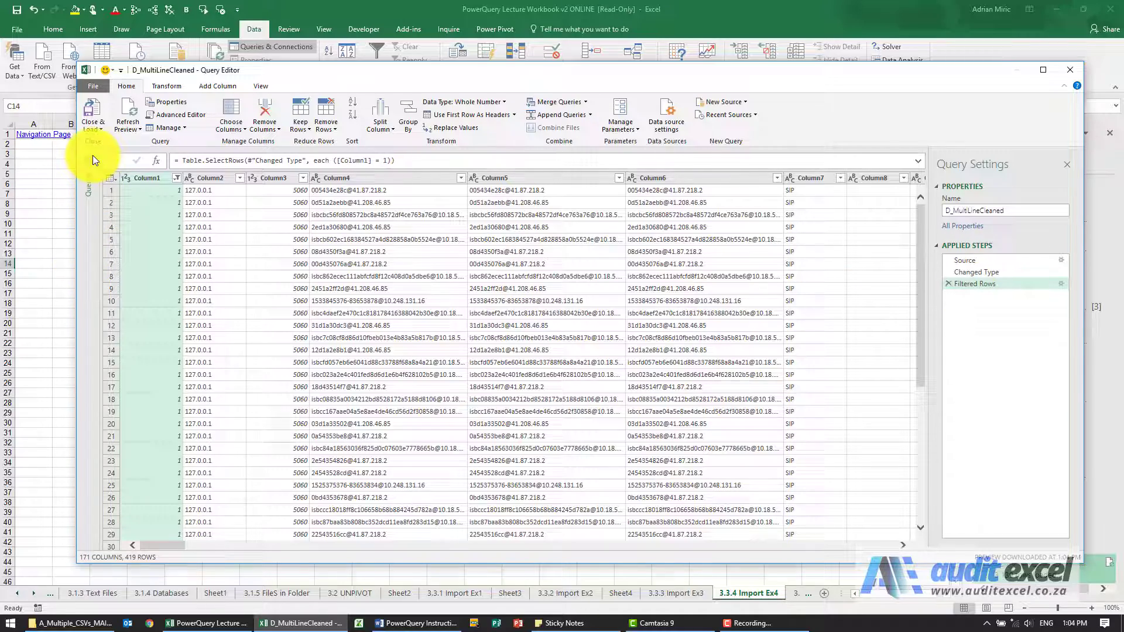
# Load the filtered query as a table on new sheet Sheet5 and review its rows
pyautogui.click(92, 111)
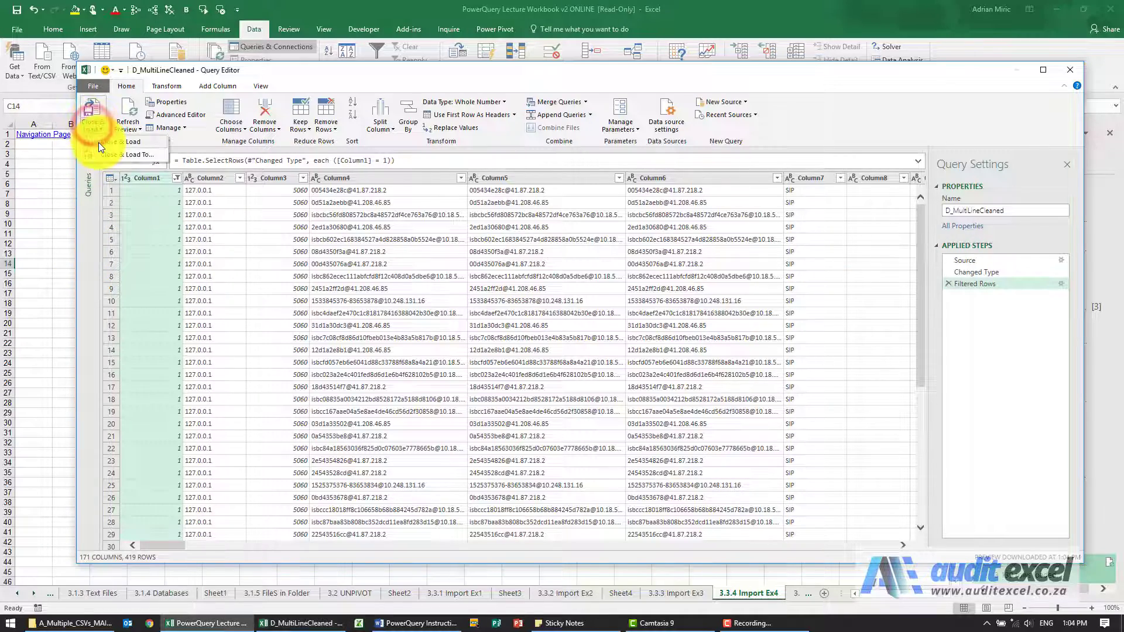
pyautogui.click(125, 141)
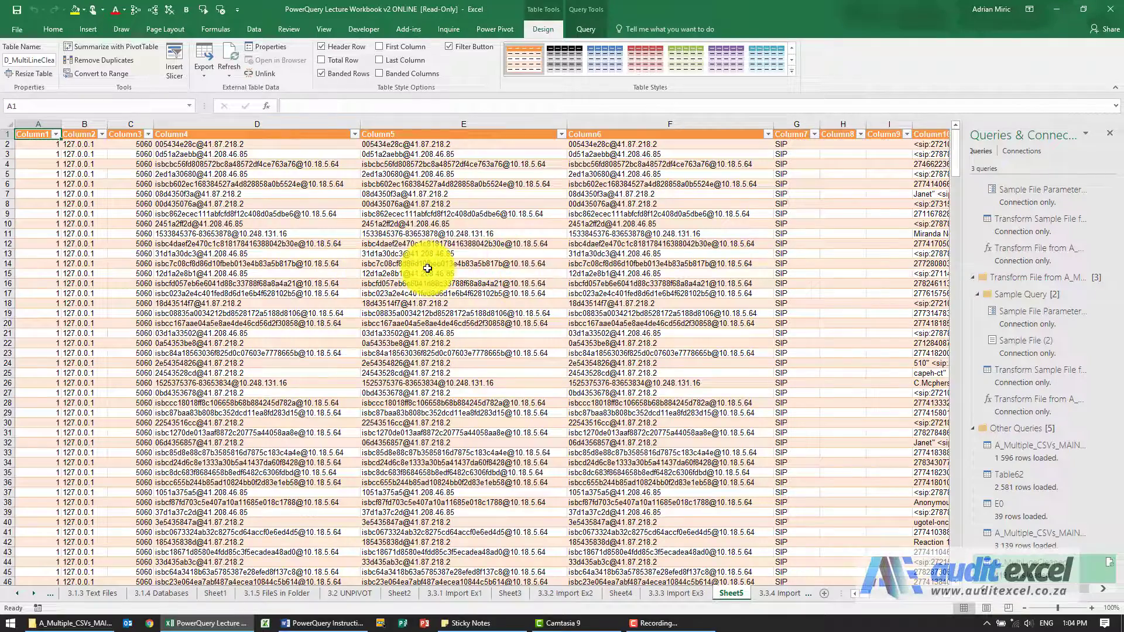
pyautogui.scroll(-3)
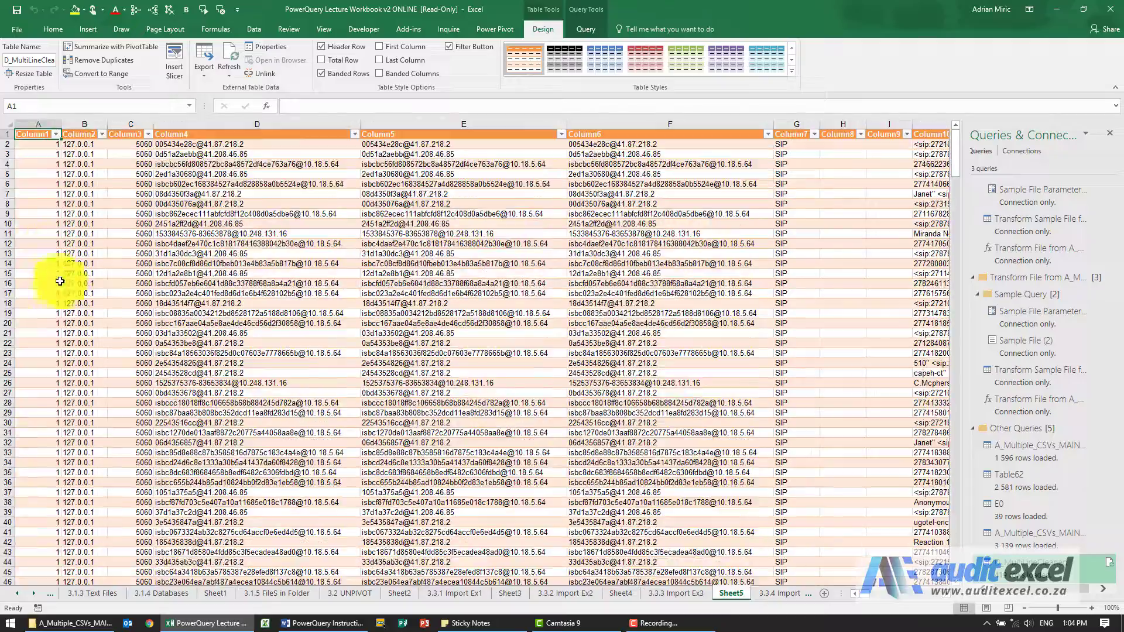
pyautogui.scroll(-3)
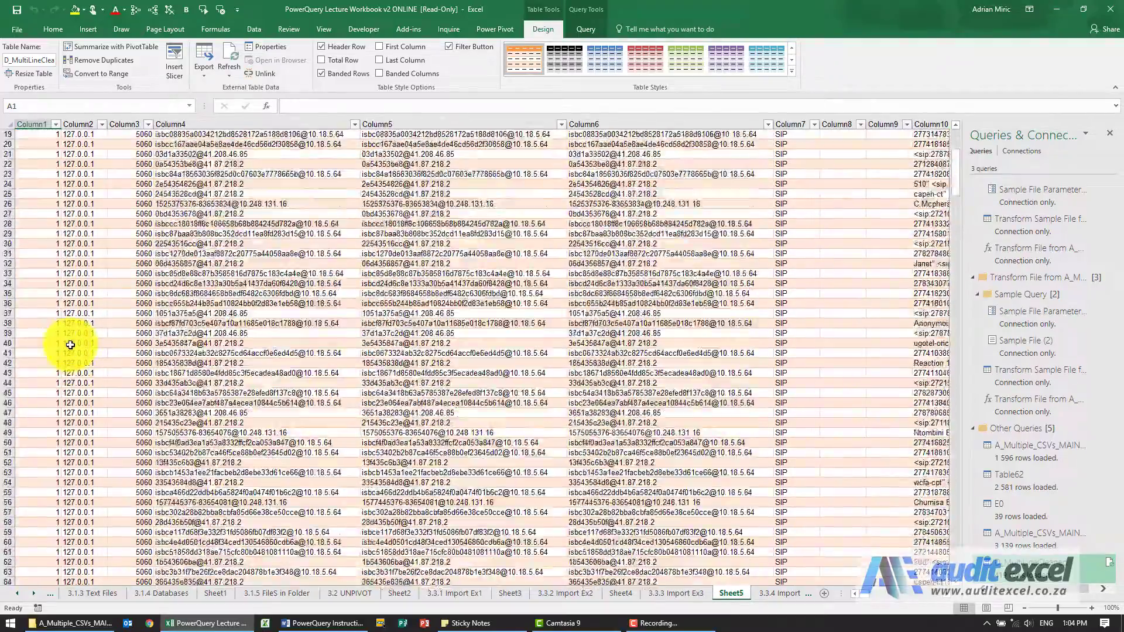